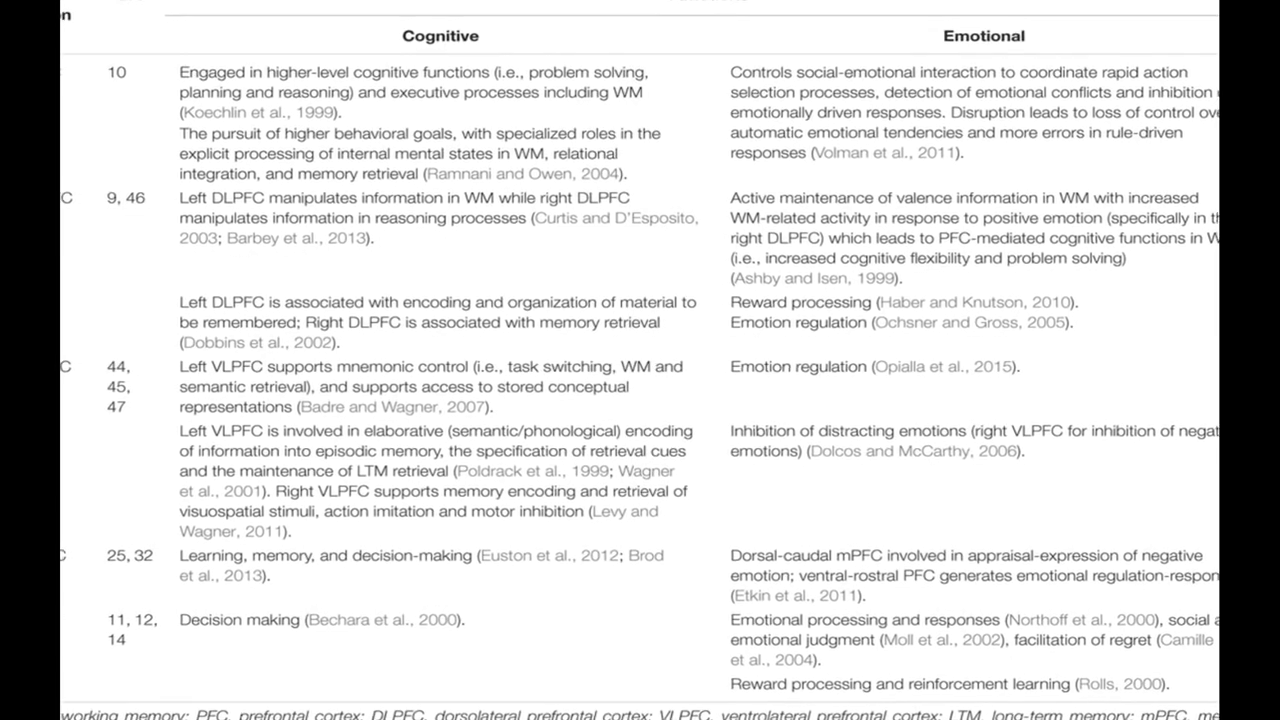
{"action": "scroll", "scroll_direction": "up", "scroll_amount": 3}
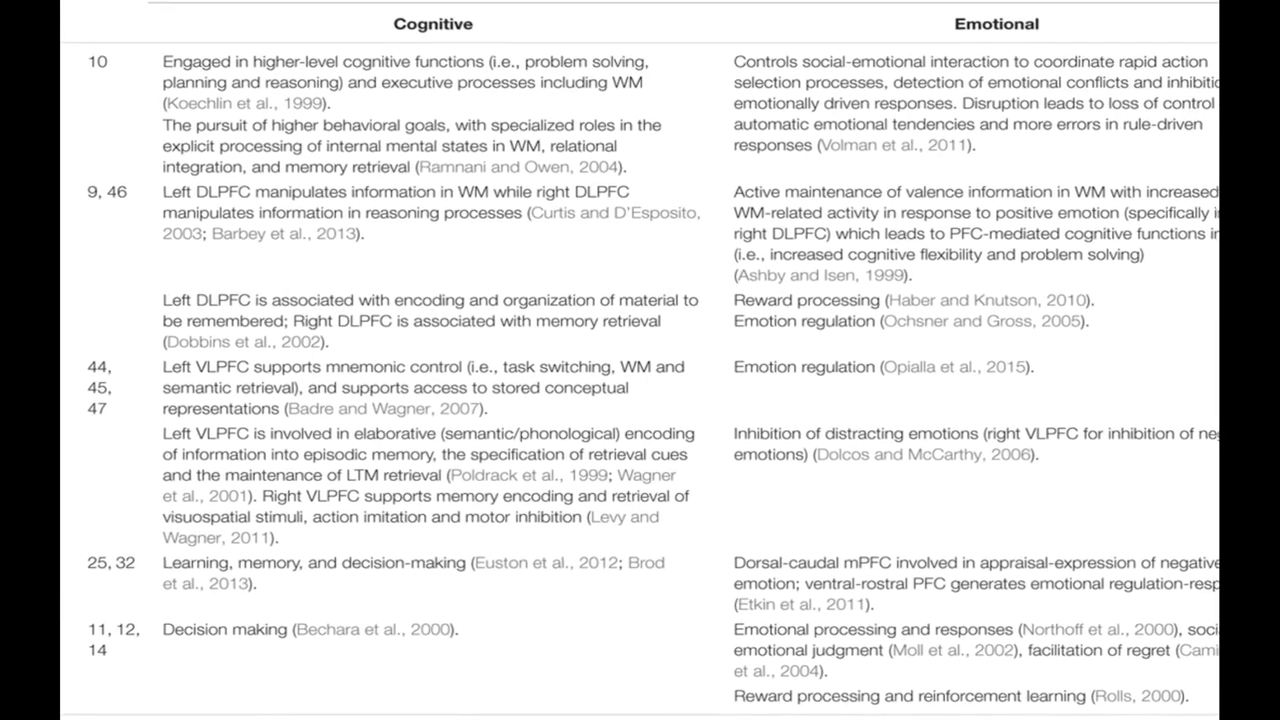